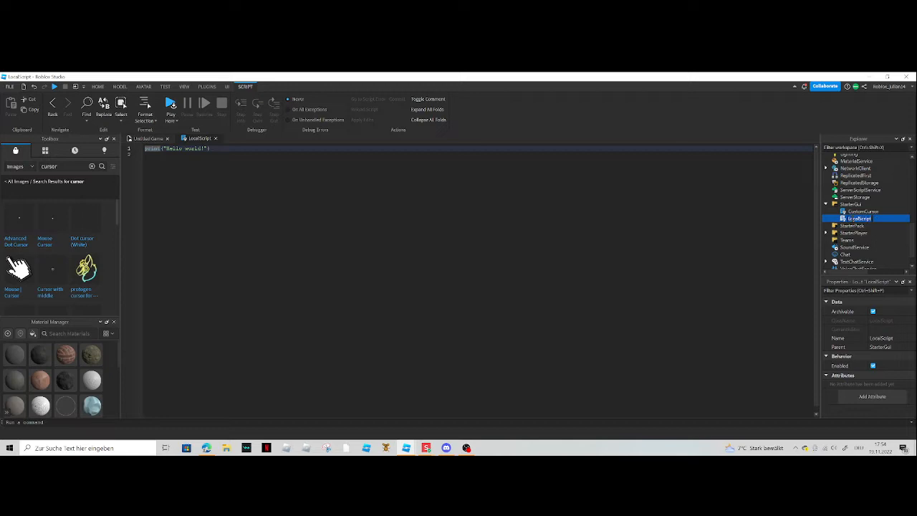
Begin the CustomCursor LocalScript with 'local Mouse =' on its first line.
double_click(860, 218)
type("local")
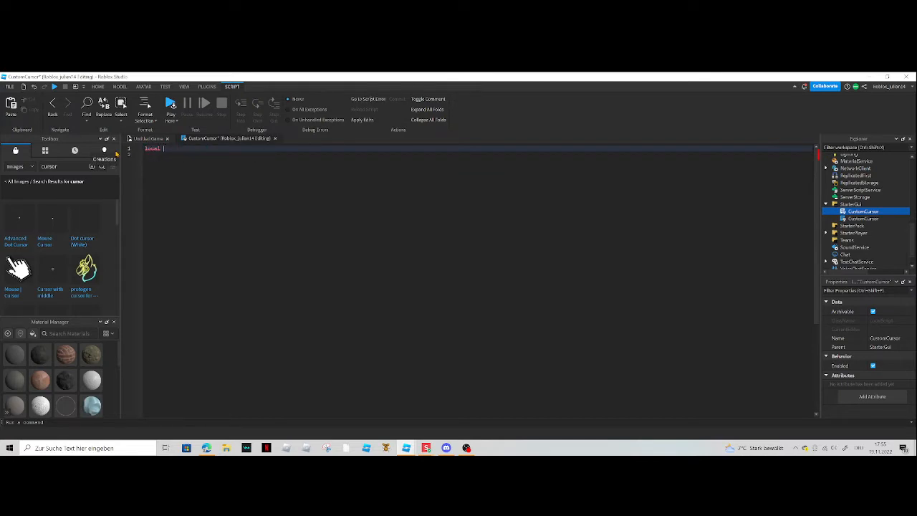
type("Mouse")
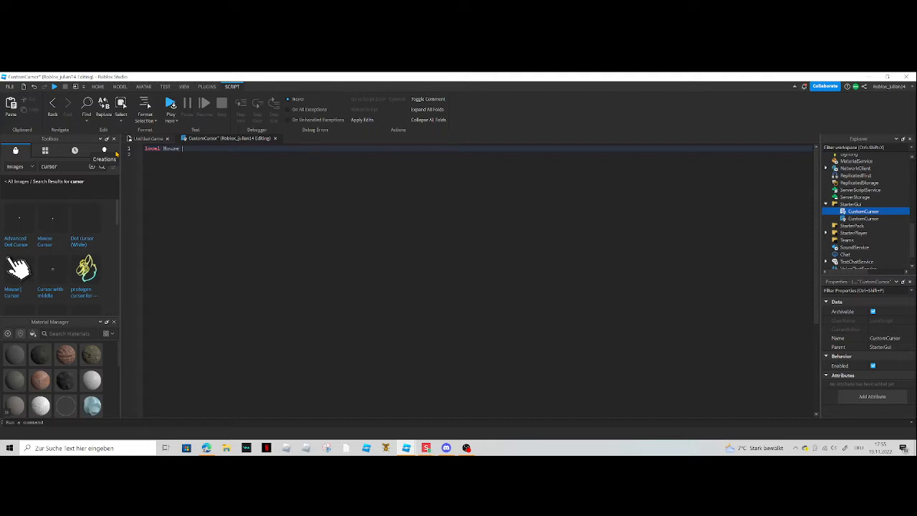
type("=")
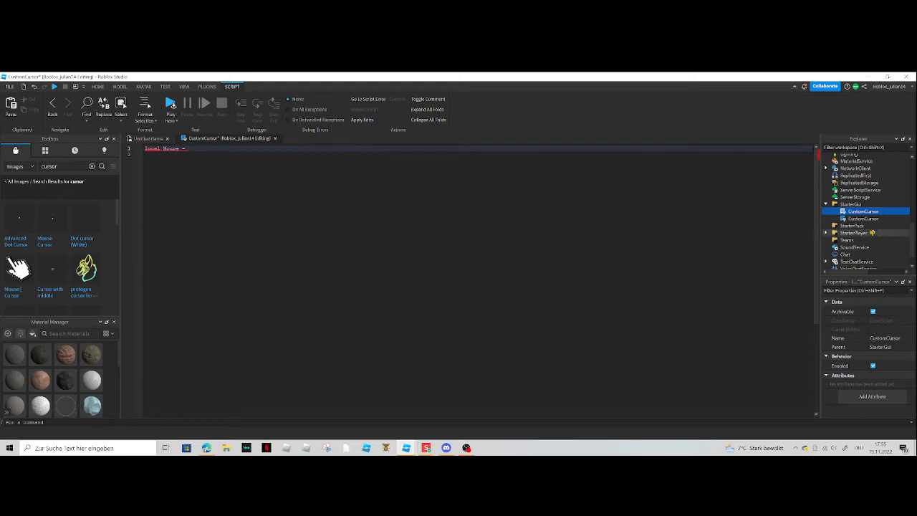
left_click(862, 218)
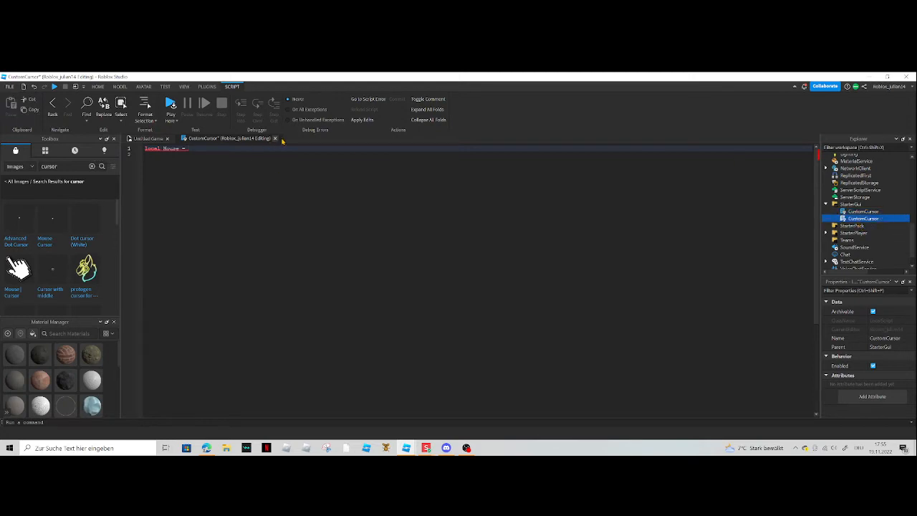
Dismiss the 'currently being edited' error and reopen the CustomCursor LocalScript.
left_click(862, 211)
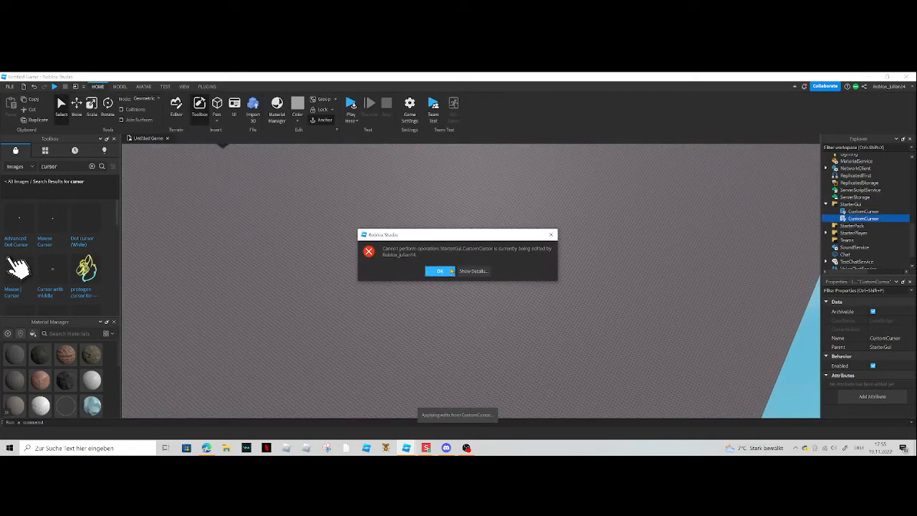
left_click(440, 271)
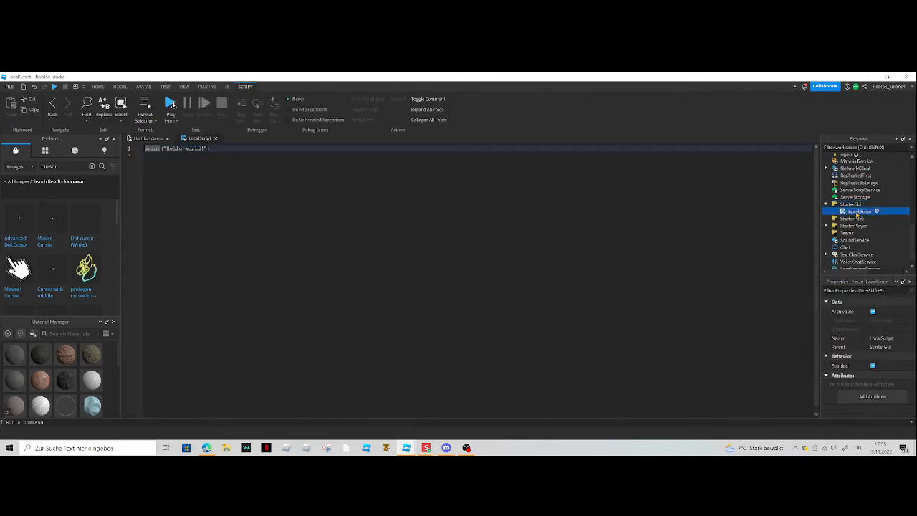
double_click(856, 211)
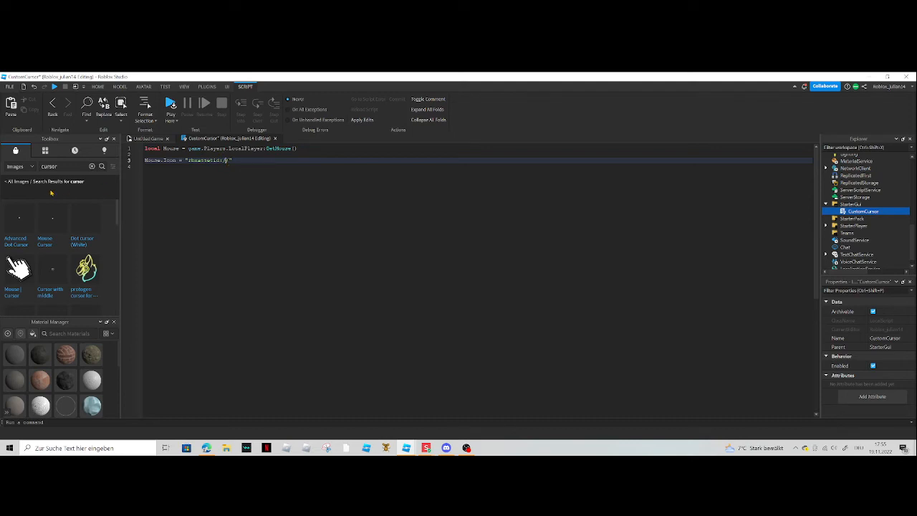
mouse_move(52, 222)
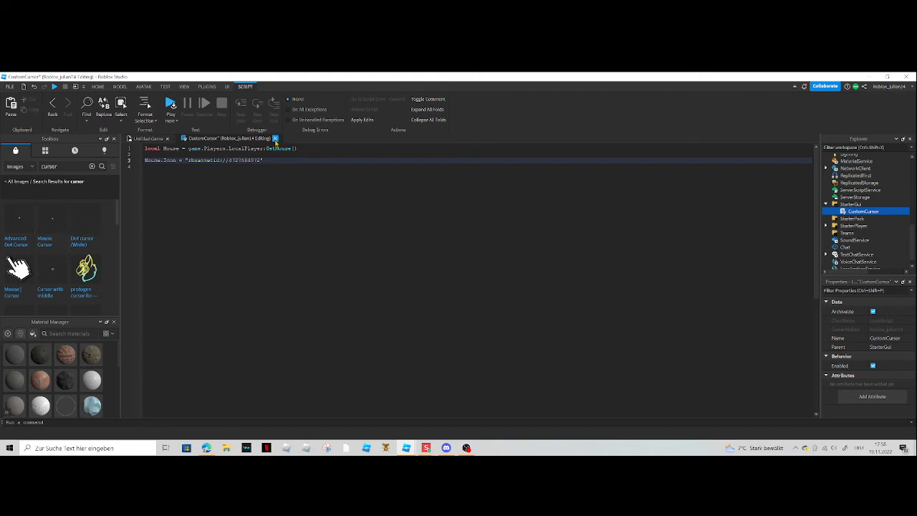
Play-test the game to see the custom rbxassetid mouse icon.
left_click(54, 103)
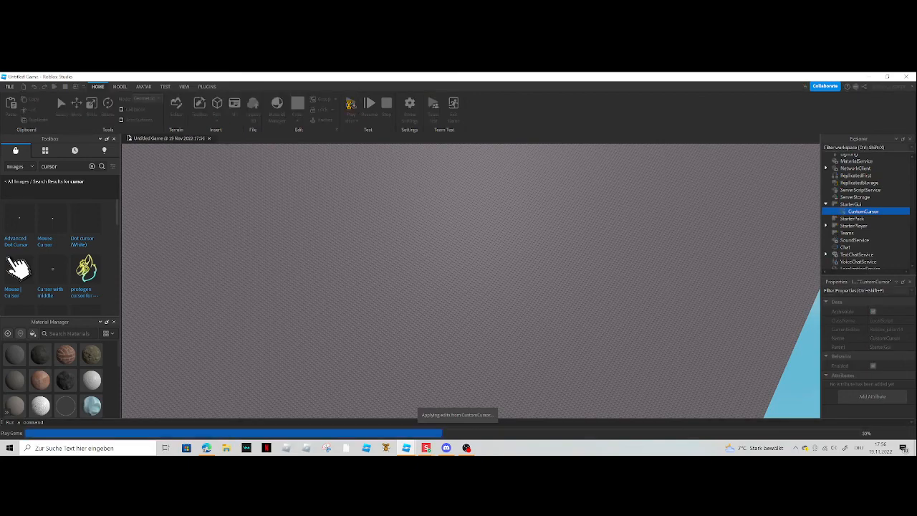